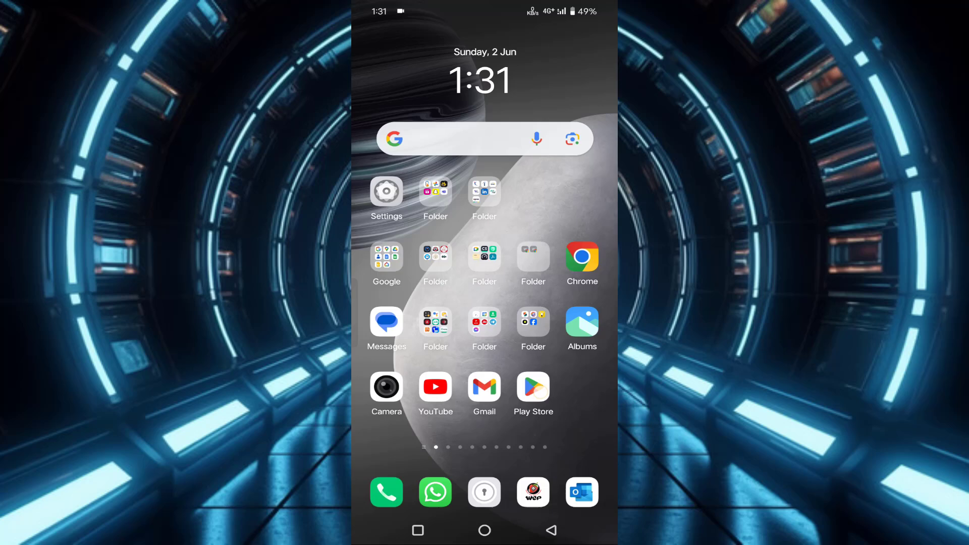
# Step: Launch Google Play Store and open Play Protect from the profile account menu
pyautogui.click(532, 387)
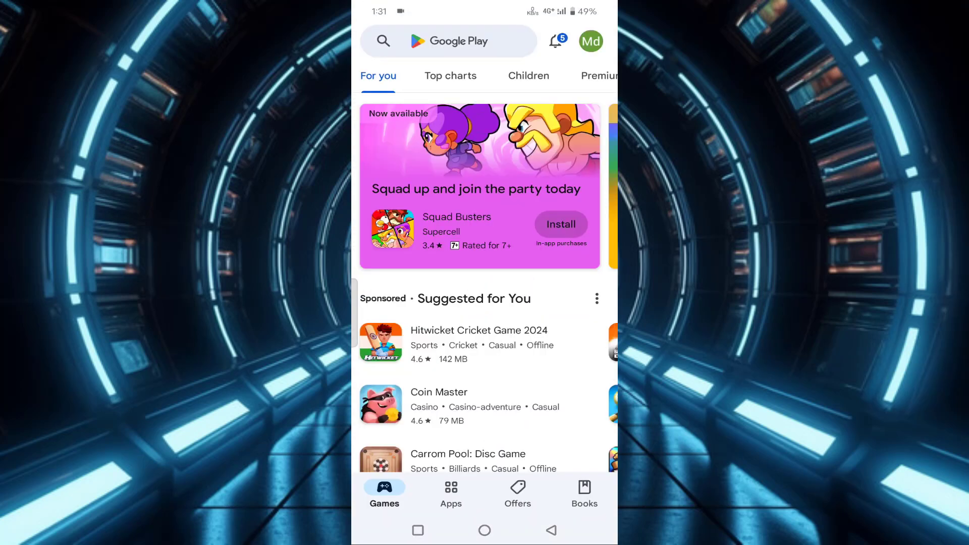
pyautogui.click(590, 41)
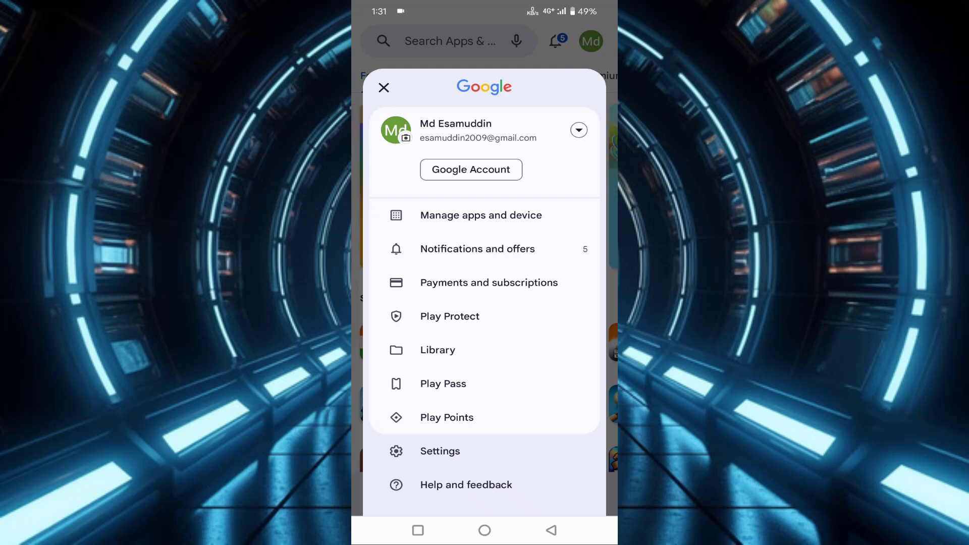
pyautogui.click(449, 315)
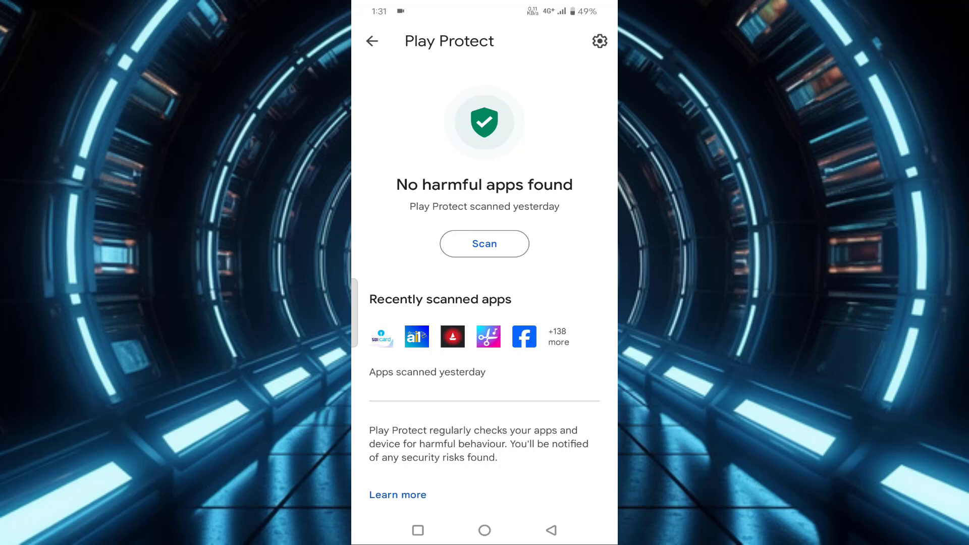
# Step: Run a fresh Play Protect scan of the device for harmful apps
pyautogui.click(484, 243)
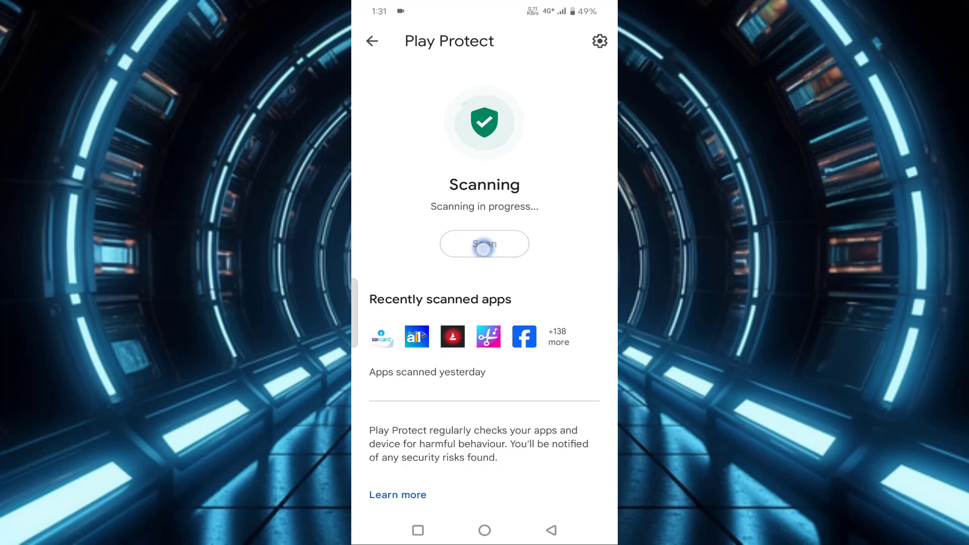